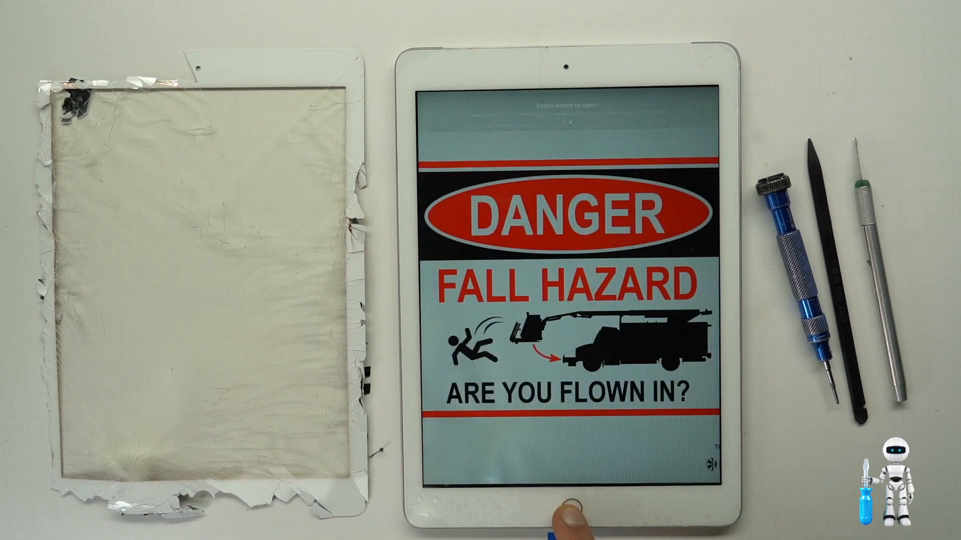
{"action": "left_click", "coordinate": [566, 509]}
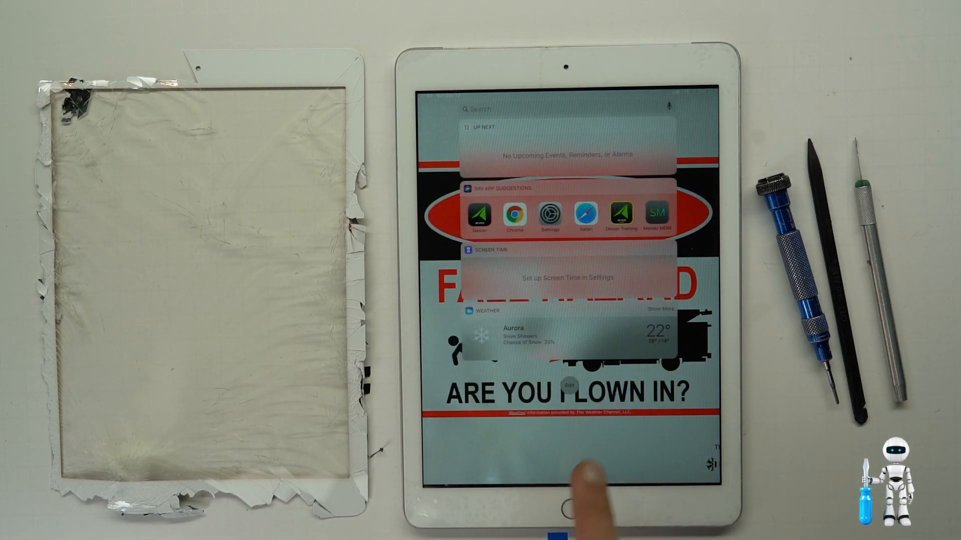
{"action": "left_click", "coordinate": [579, 502]}
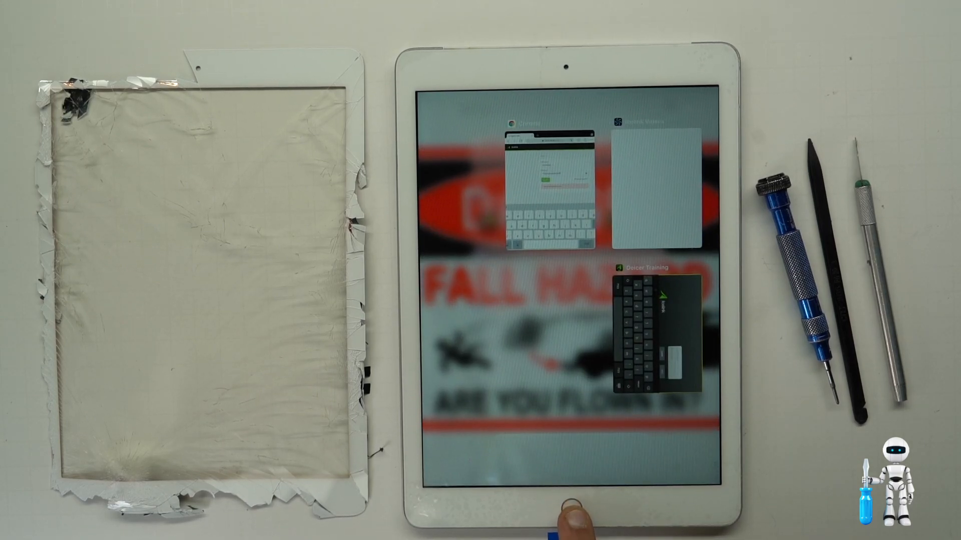